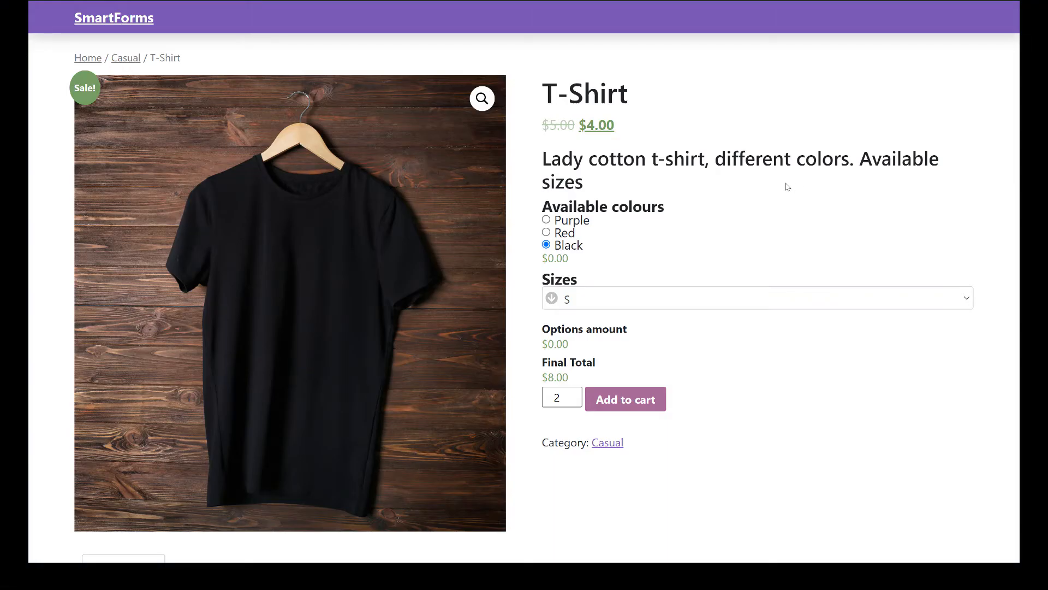
{"action": "mouse_move", "coordinate": [658, 182]}
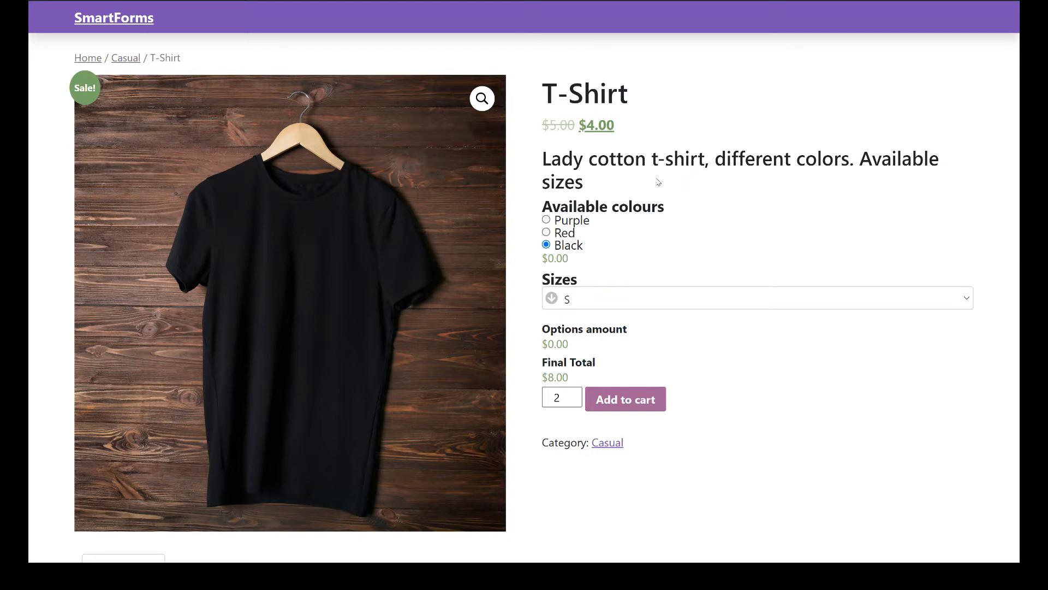
{"action": "mouse_move", "coordinate": [548, 229]}
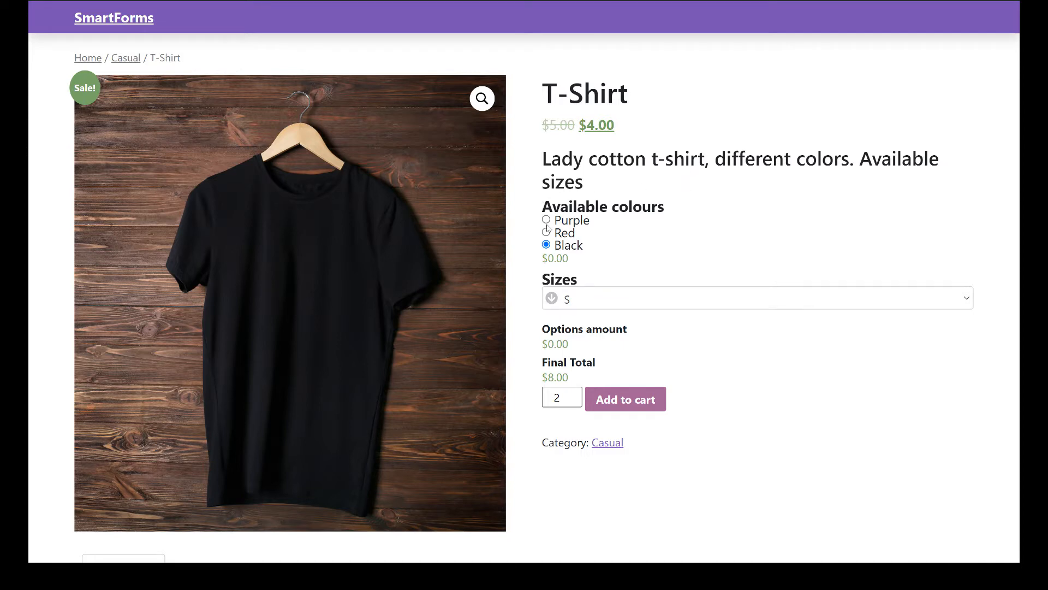
- On the T-shirt product page, select Purple, choose size M and adjust the quantity
{"action": "left_click", "coordinate": [546, 219]}
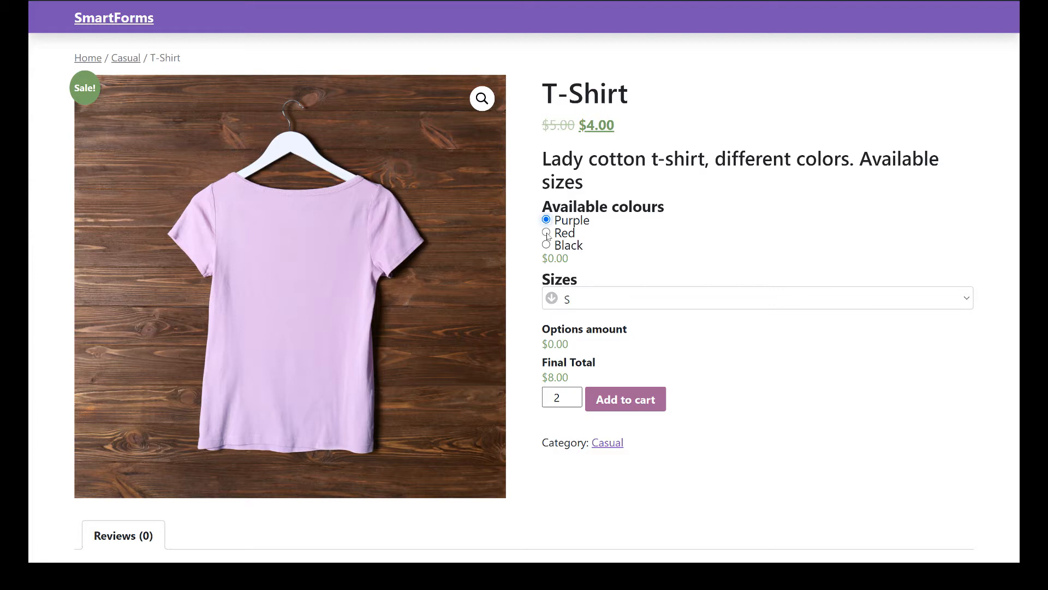
{"action": "left_click", "coordinate": [546, 232]}
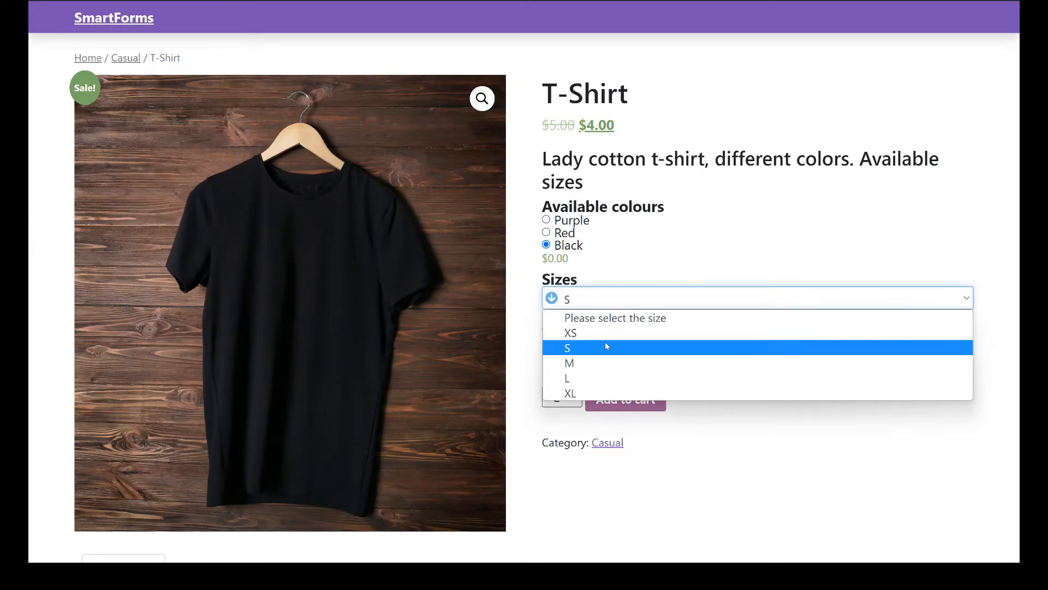
{"action": "left_click", "coordinate": [569, 362]}
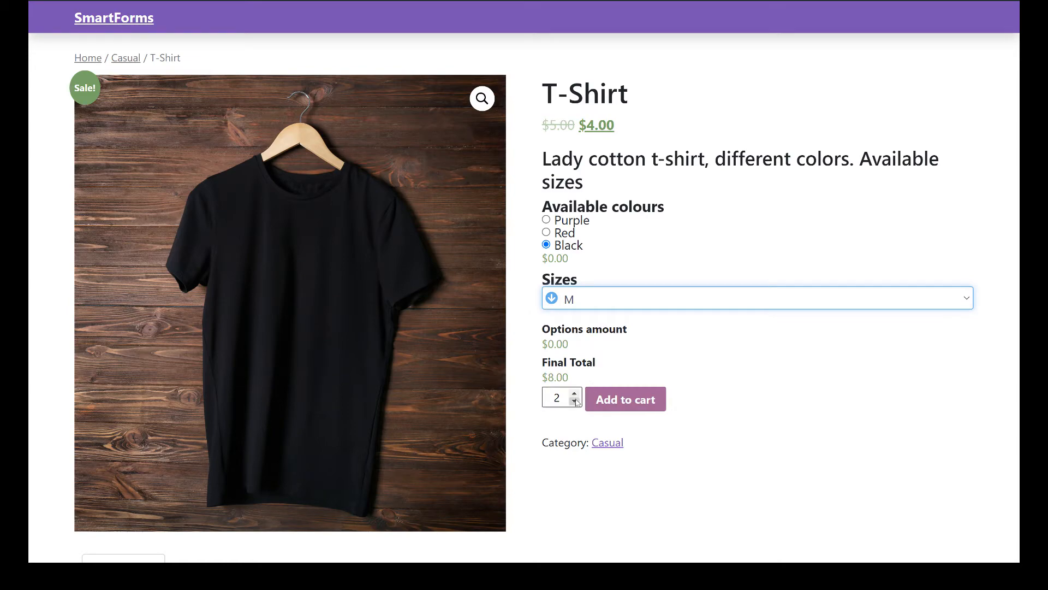
{"action": "left_click", "coordinate": [574, 402]}
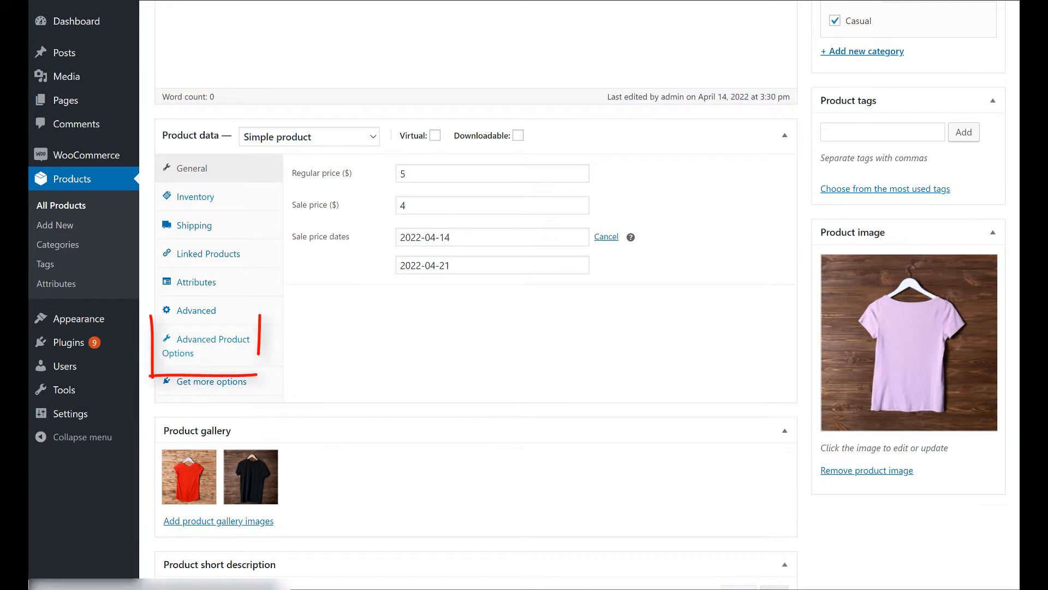
- Open the Advanced Product Options tab in the T-Shirt's Product data box
{"action": "left_click", "coordinate": [214, 346]}
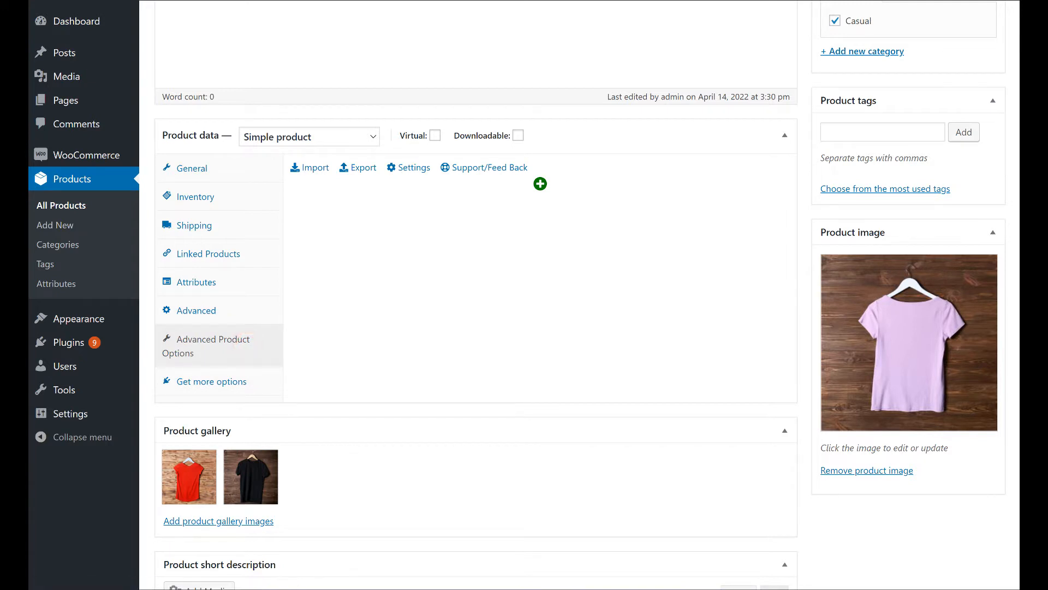
{"action": "mouse_move", "coordinate": [540, 194]}
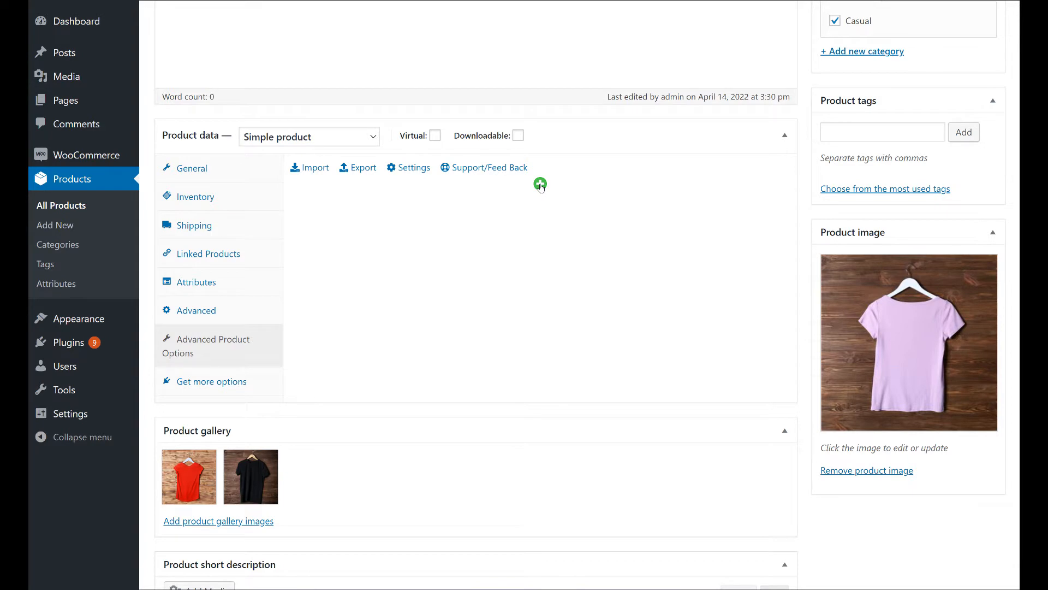
- Add a Radio field with Options 1–3, after browsing the Premium field types
{"action": "left_click", "coordinate": [540, 185]}
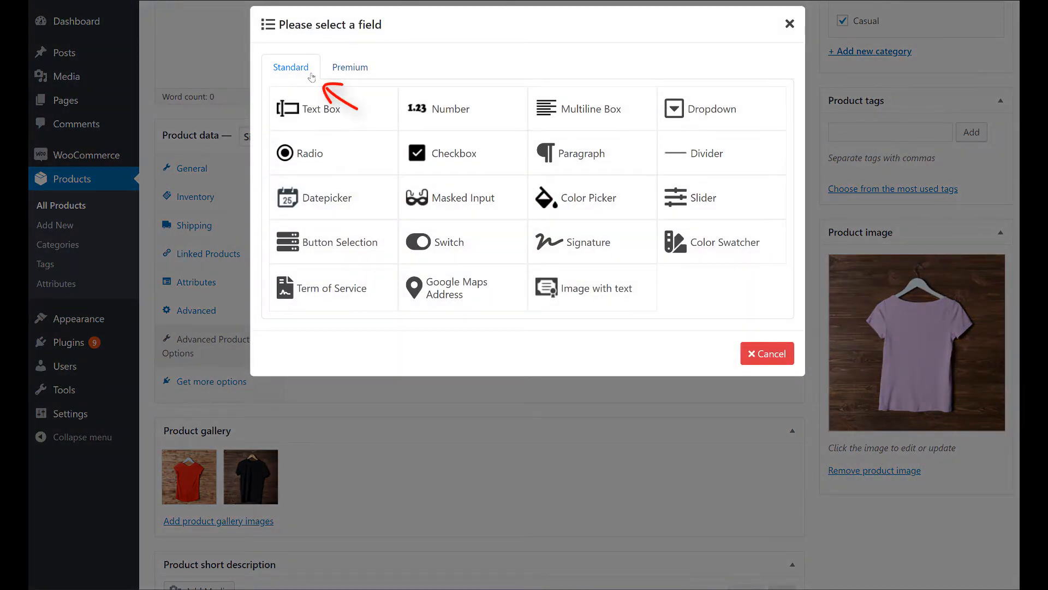
{"action": "mouse_move", "coordinate": [336, 159]}
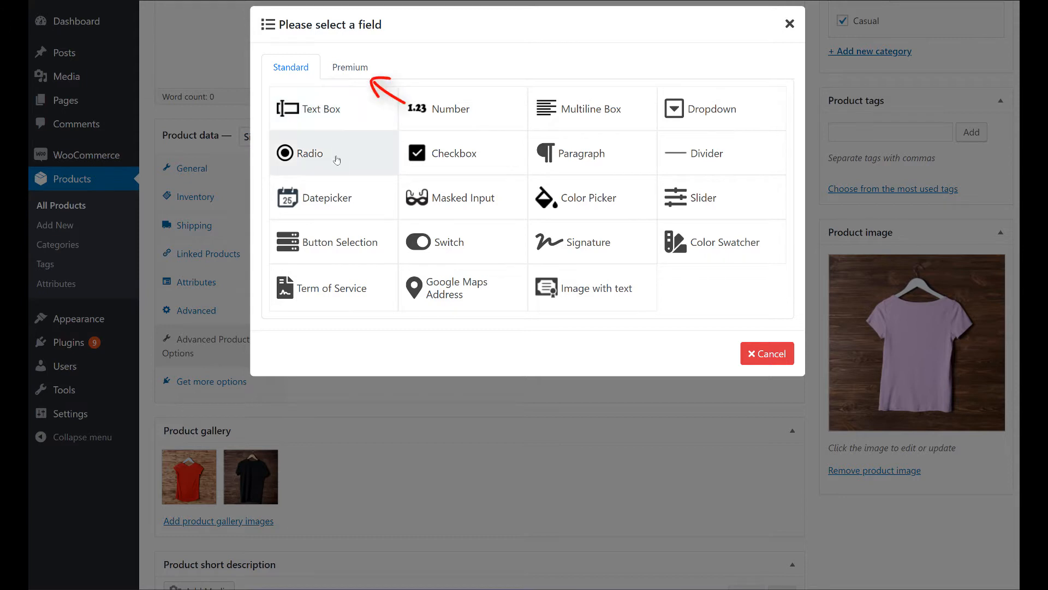
{"action": "left_click", "coordinate": [349, 67]}
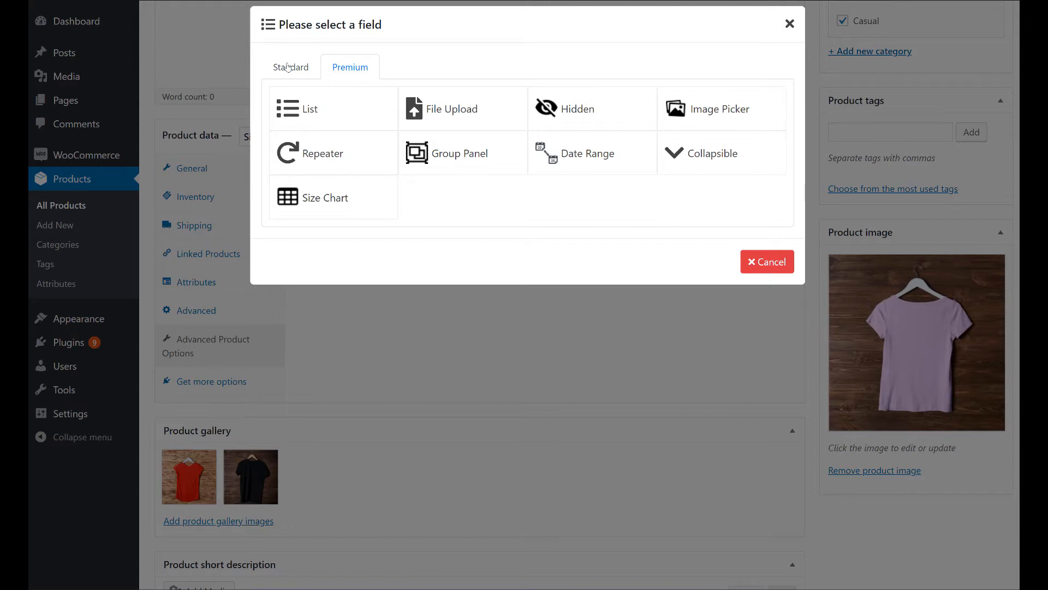
{"action": "left_click", "coordinate": [290, 66]}
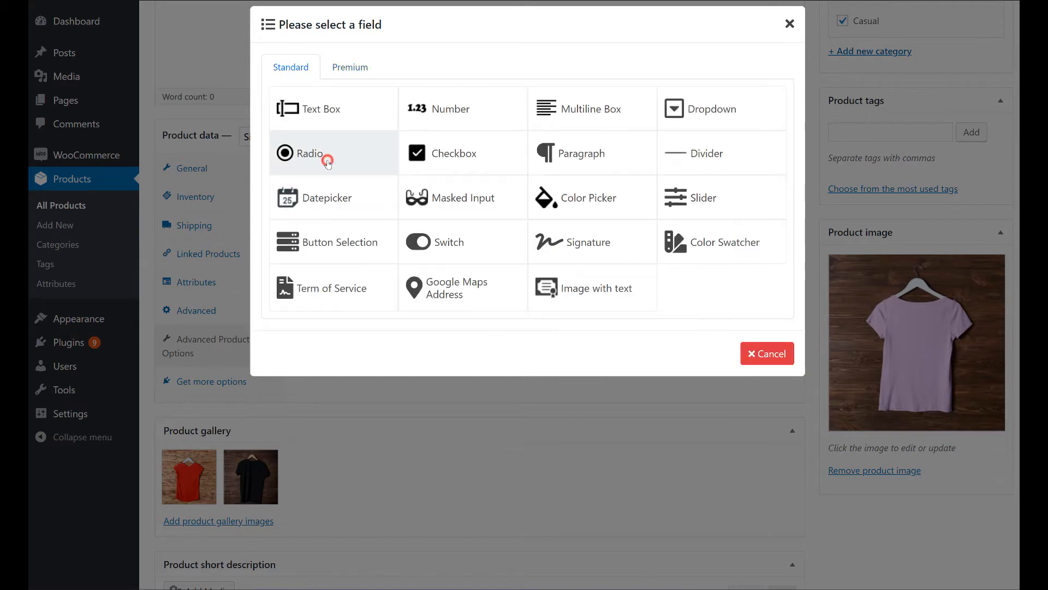
{"action": "left_click", "coordinate": [305, 152]}
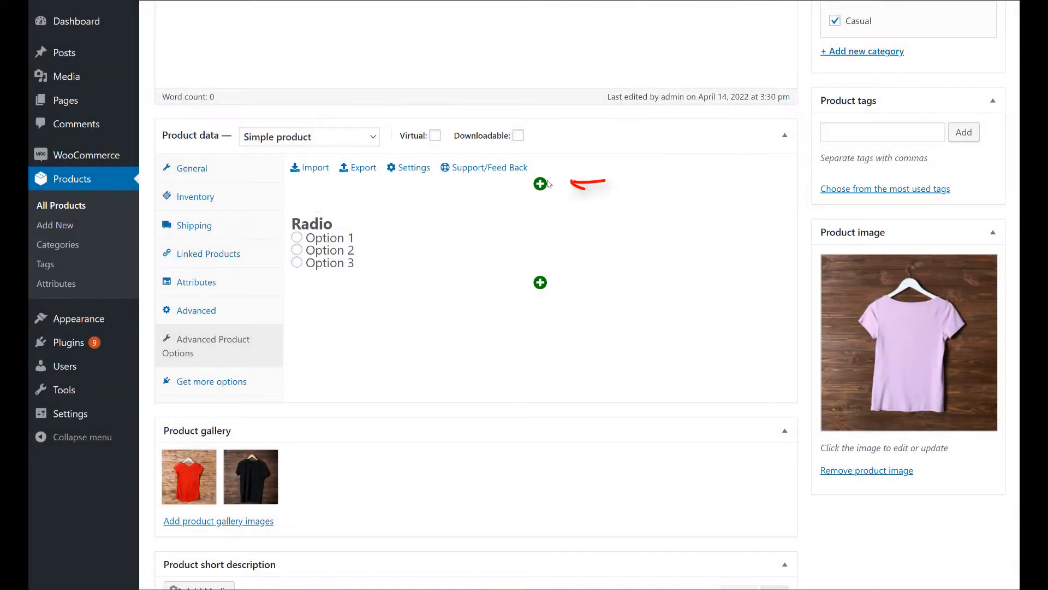
- Add a Dropdown field from the Standard field list below the Radio field
{"action": "left_click", "coordinate": [540, 185]}
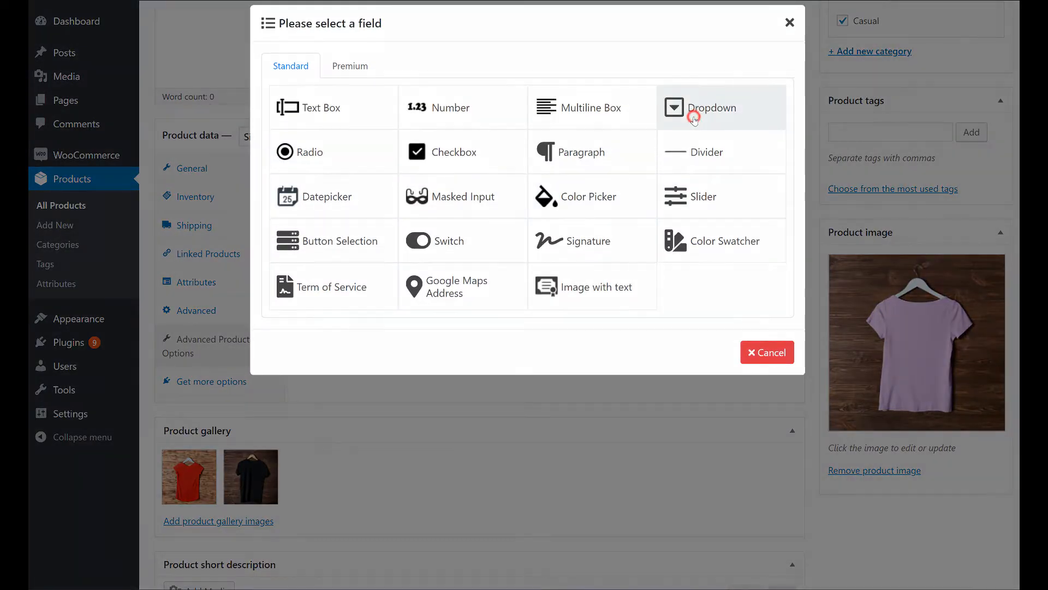
{"action": "left_click", "coordinate": [712, 108]}
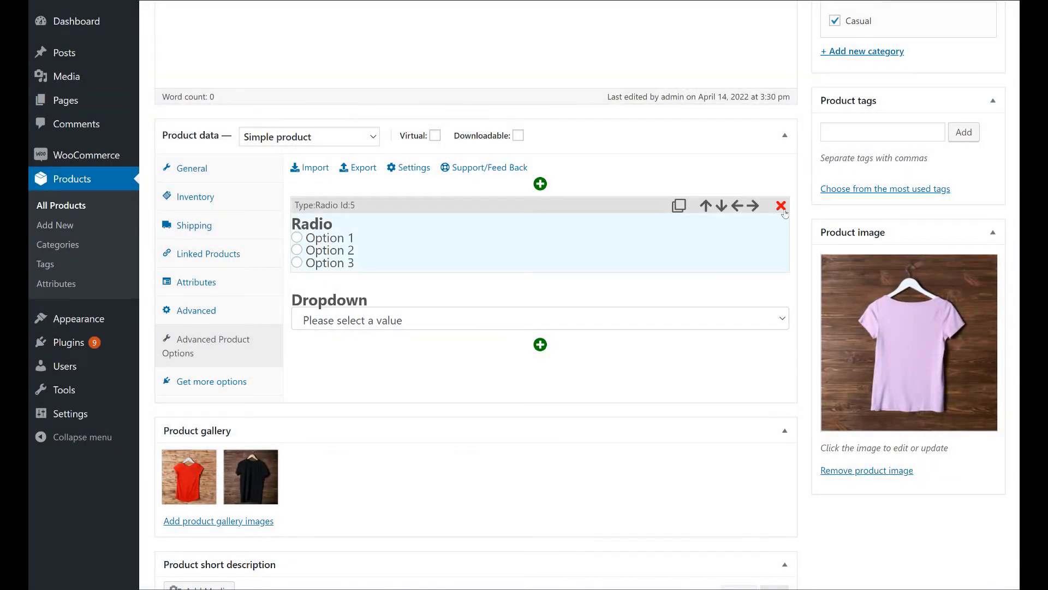
{"action": "left_click", "coordinate": [781, 205]}
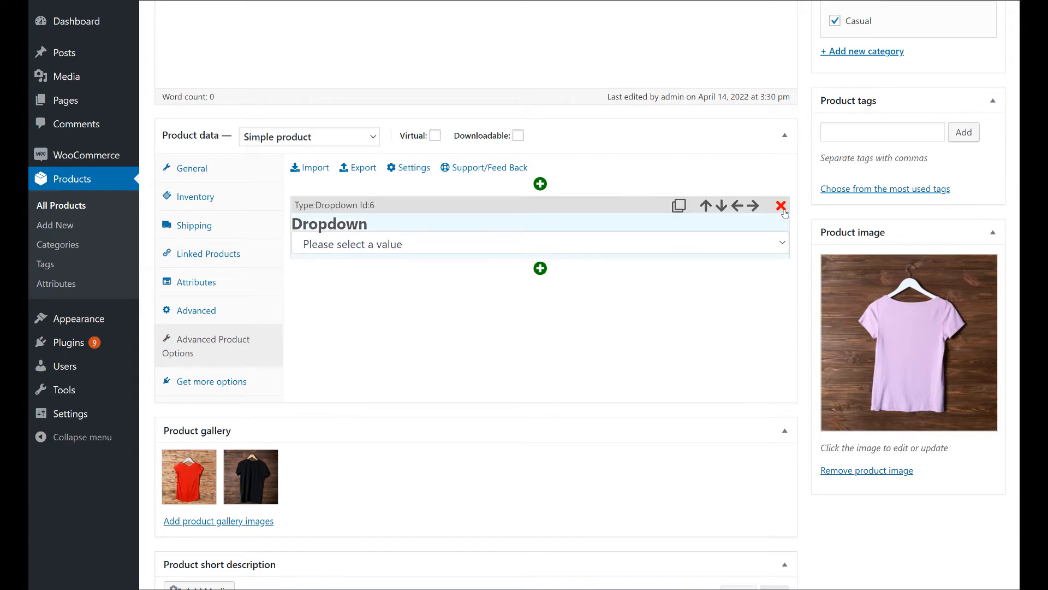
{"action": "left_click", "coordinate": [539, 185]}
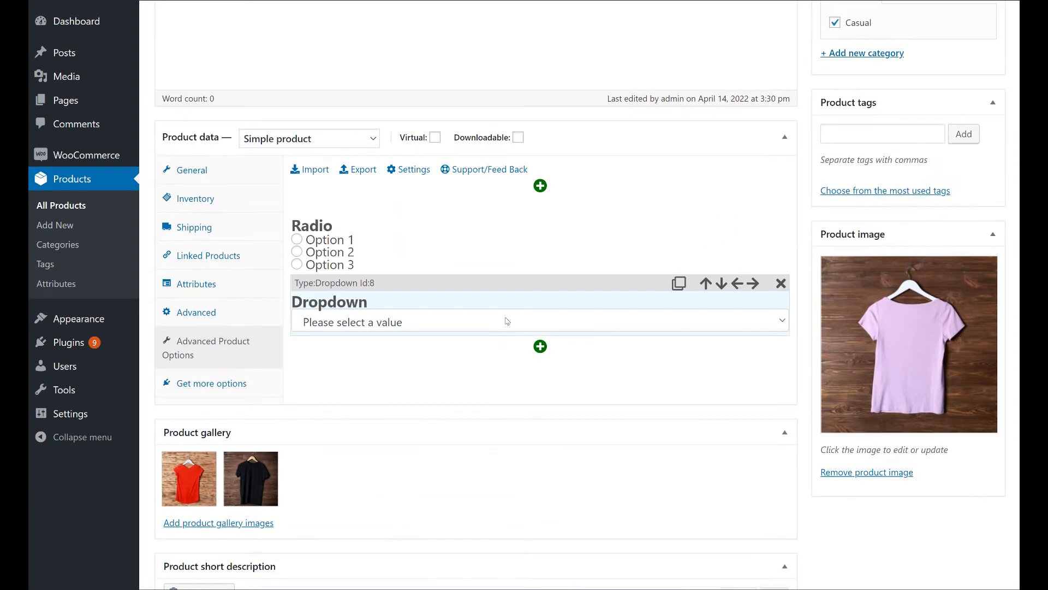
{"action": "mouse_move", "coordinate": [506, 239]}
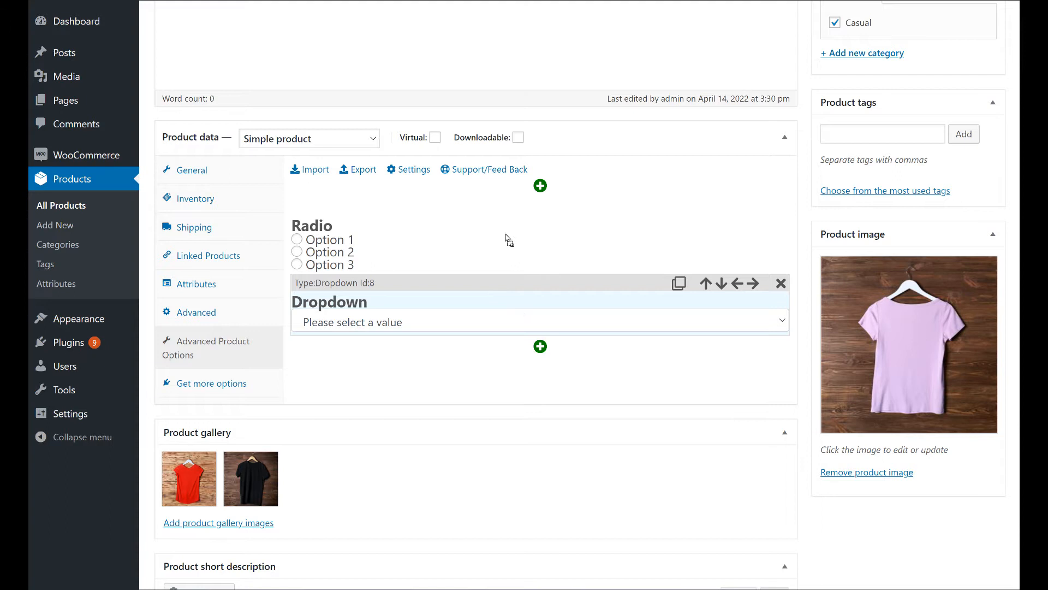
{"action": "left_click", "coordinate": [706, 283]}
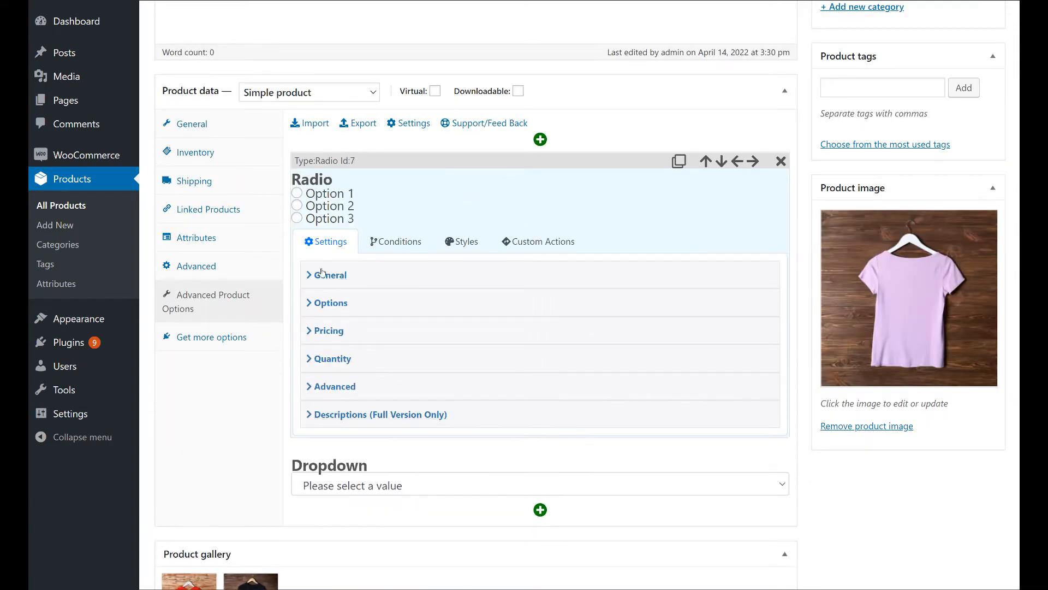
- Review the Radio field's Label, Placeholder and Required settings, then open Conditions
{"action": "left_click", "coordinate": [328, 274]}
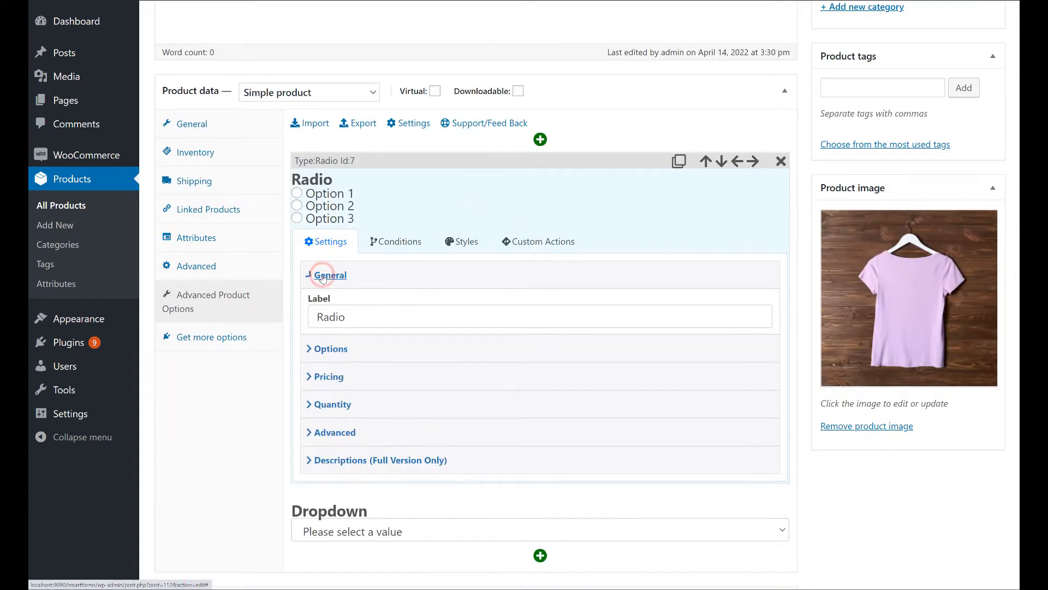
{"action": "left_click", "coordinate": [330, 274]}
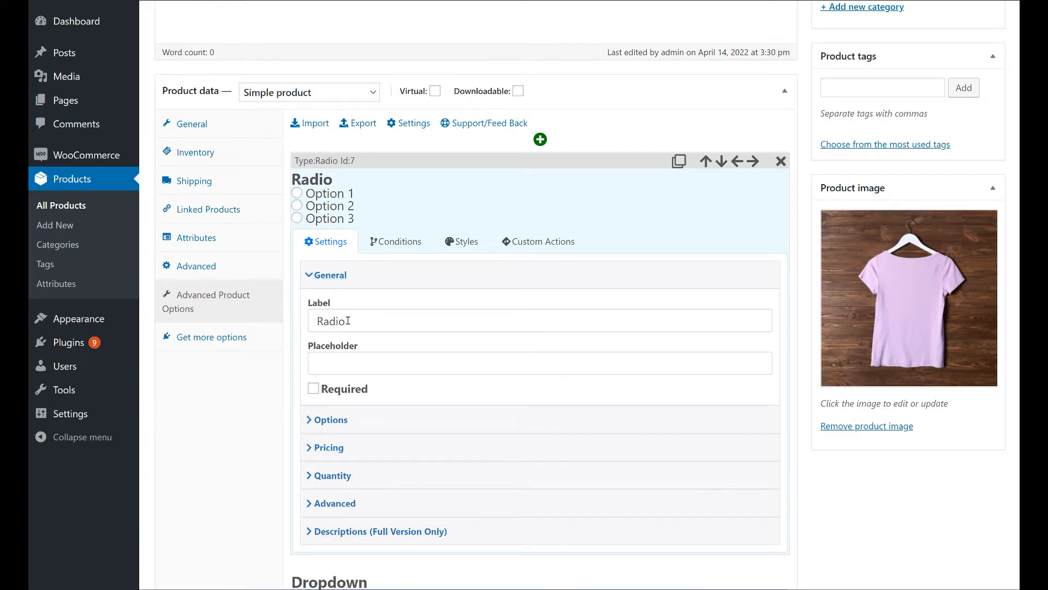
{"action": "left_click", "coordinate": [313, 388]}
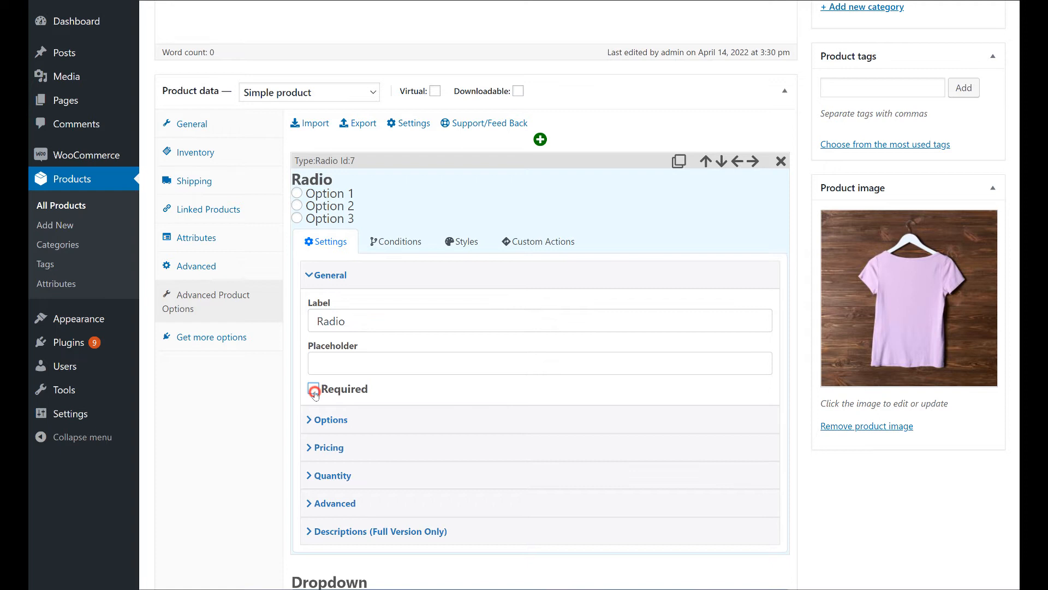
{"action": "left_click", "coordinate": [314, 389]}
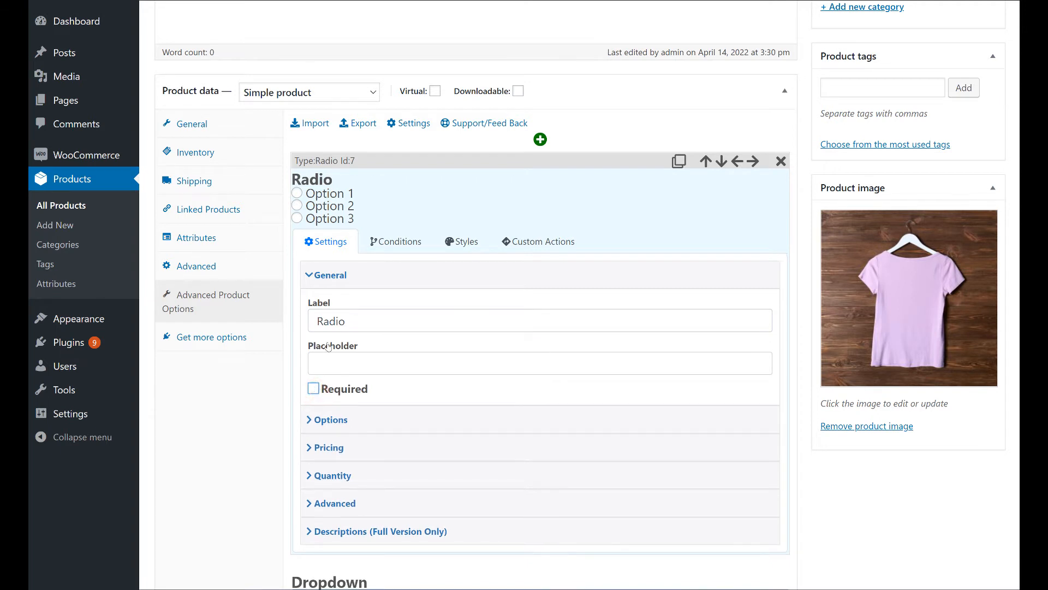
{"action": "left_click", "coordinate": [330, 274]}
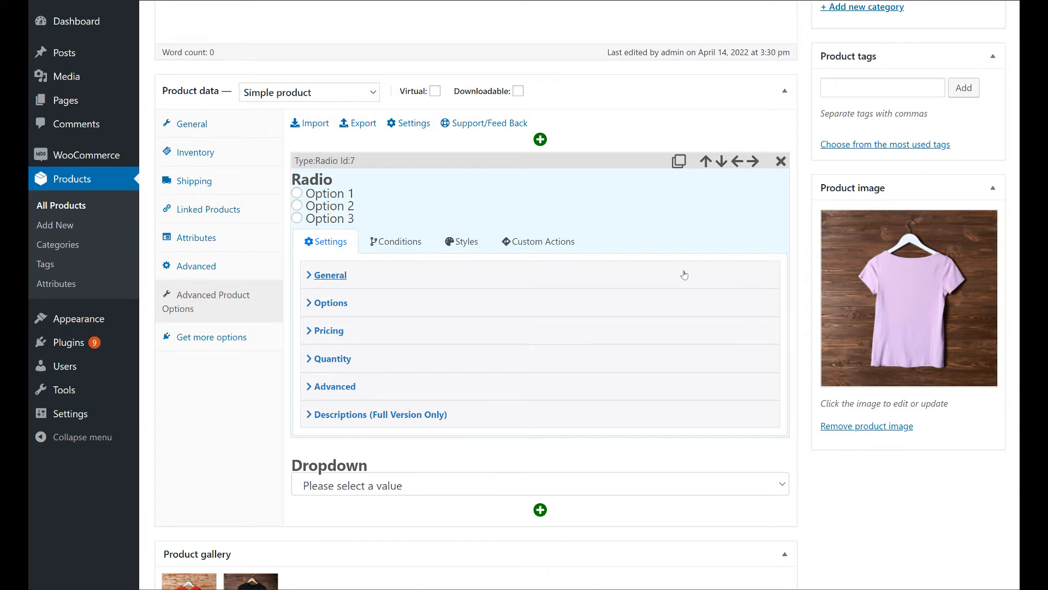
{"action": "left_click", "coordinate": [395, 242]}
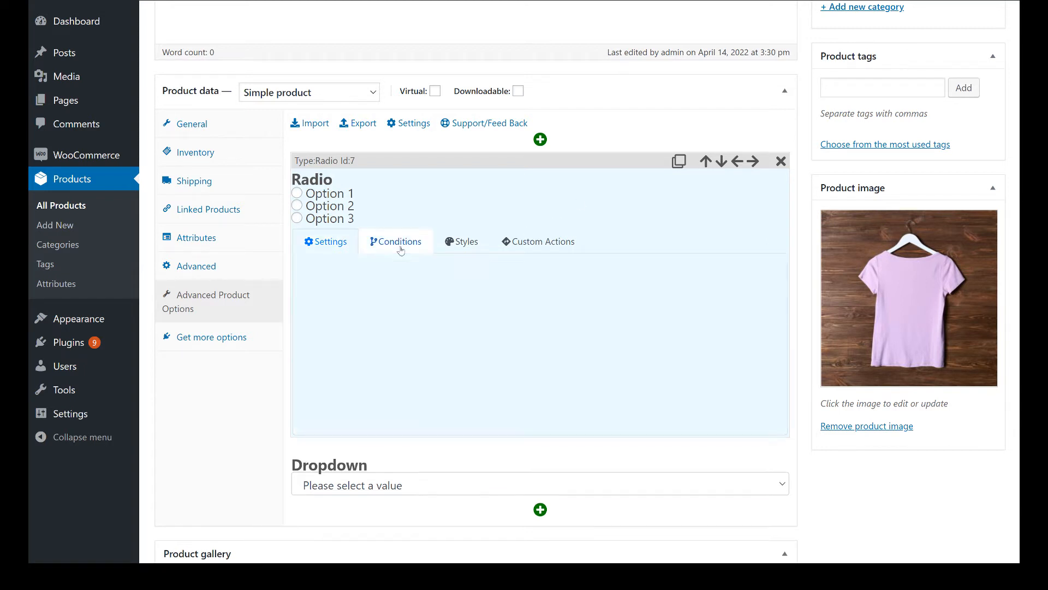
- Toggle 'Change option price depending on a condition' on and back off for the Radio field
{"action": "left_click", "coordinate": [396, 241]}
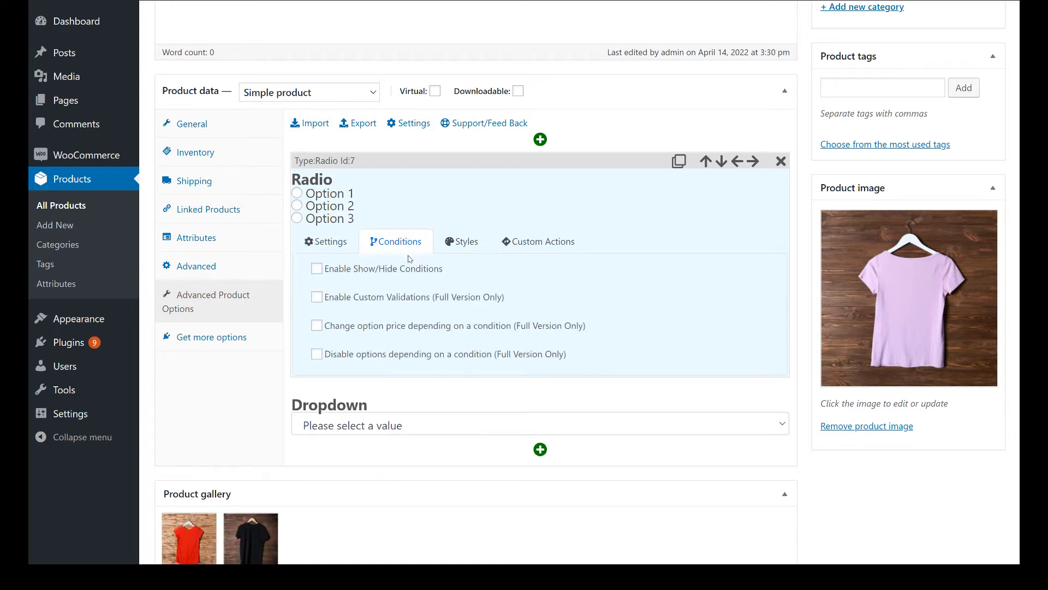
{"action": "left_click", "coordinate": [317, 269]}
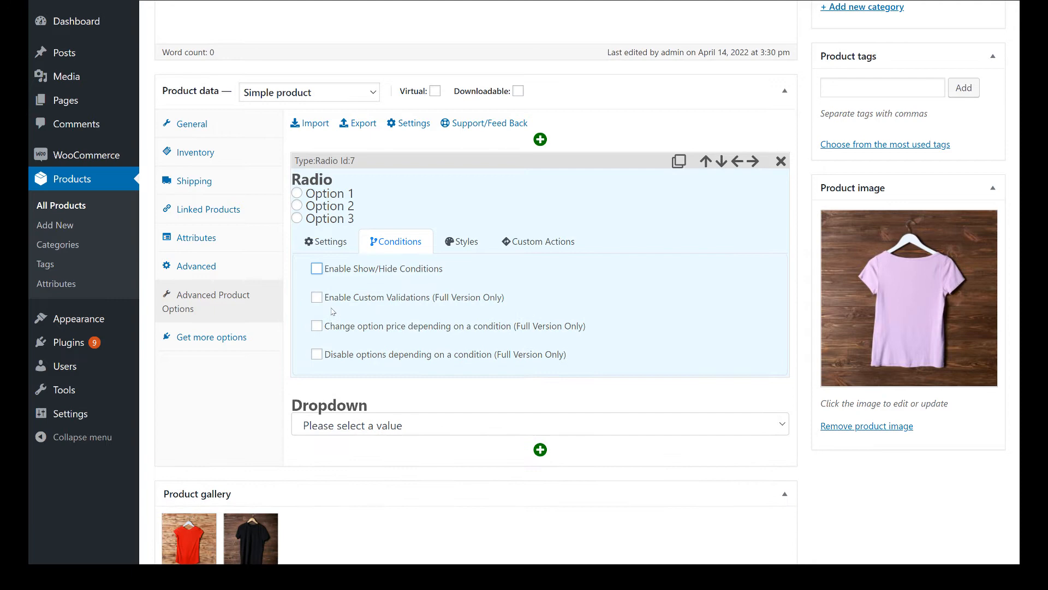
{"action": "left_click", "coordinate": [317, 326]}
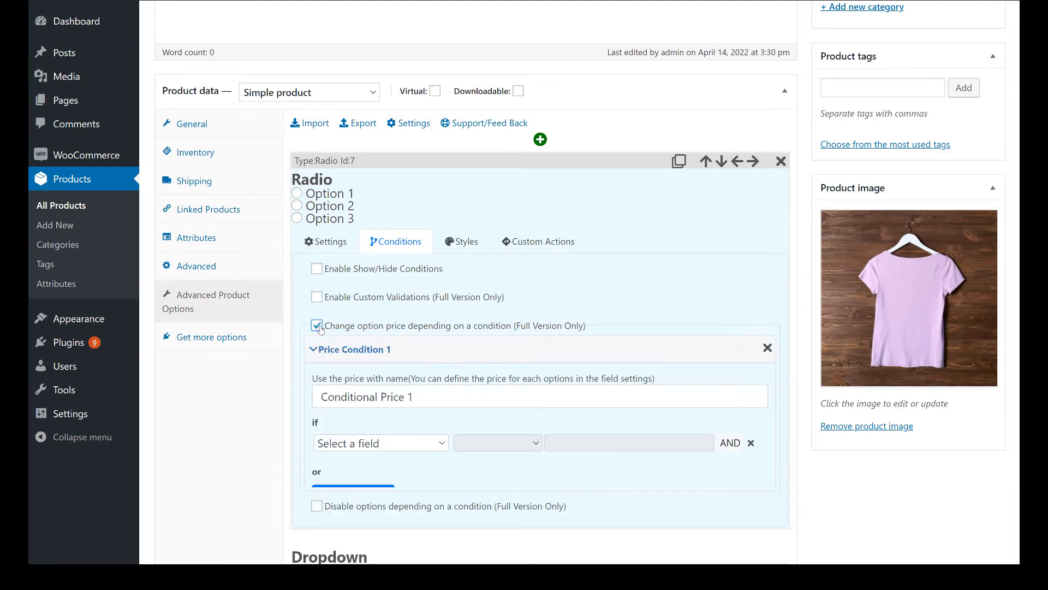
{"action": "left_click", "coordinate": [316, 326]}
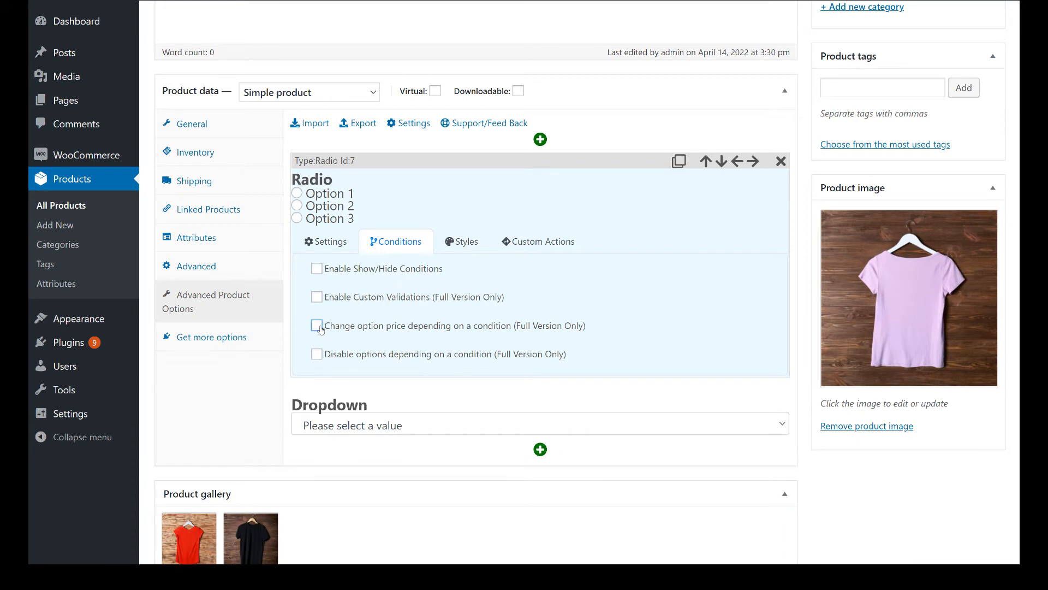
- Inspect the Radio field's Styles tab by expanding and collapsing the Items settings
{"action": "left_click", "coordinate": [461, 241]}
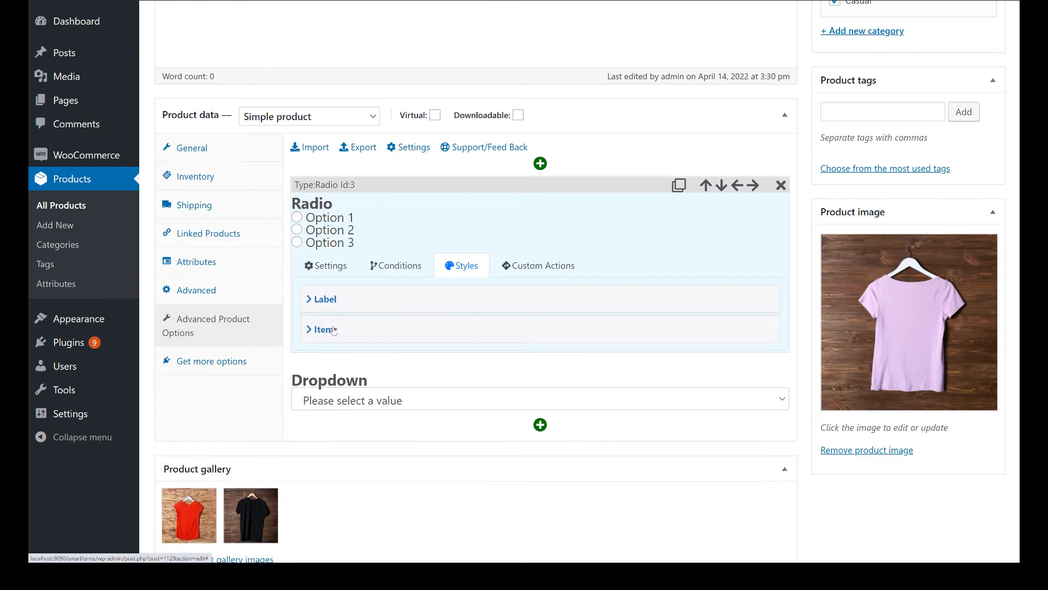
{"action": "left_click", "coordinate": [325, 328]}
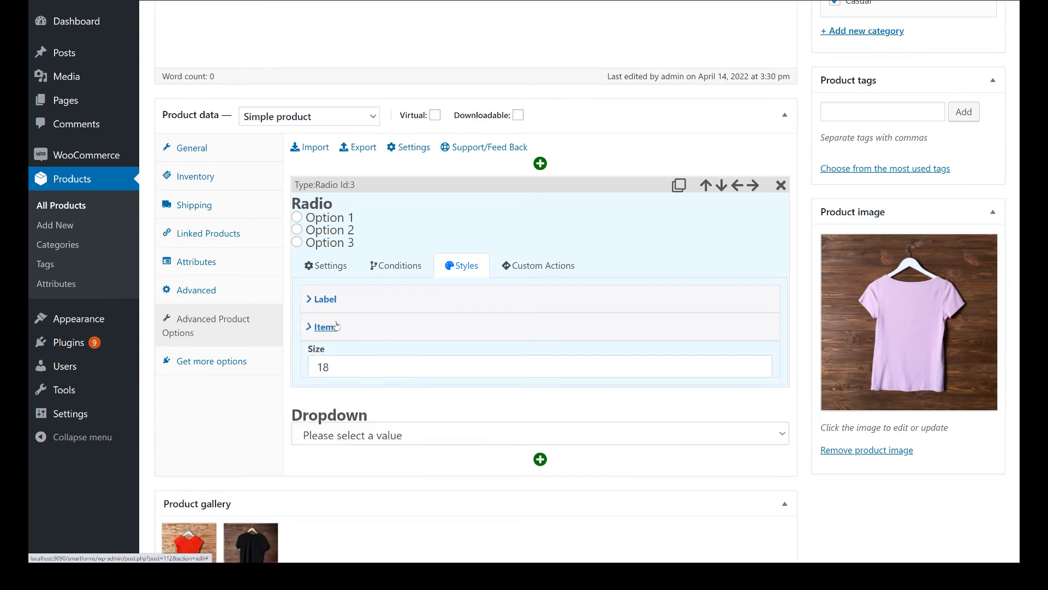
{"action": "left_click", "coordinate": [323, 327]}
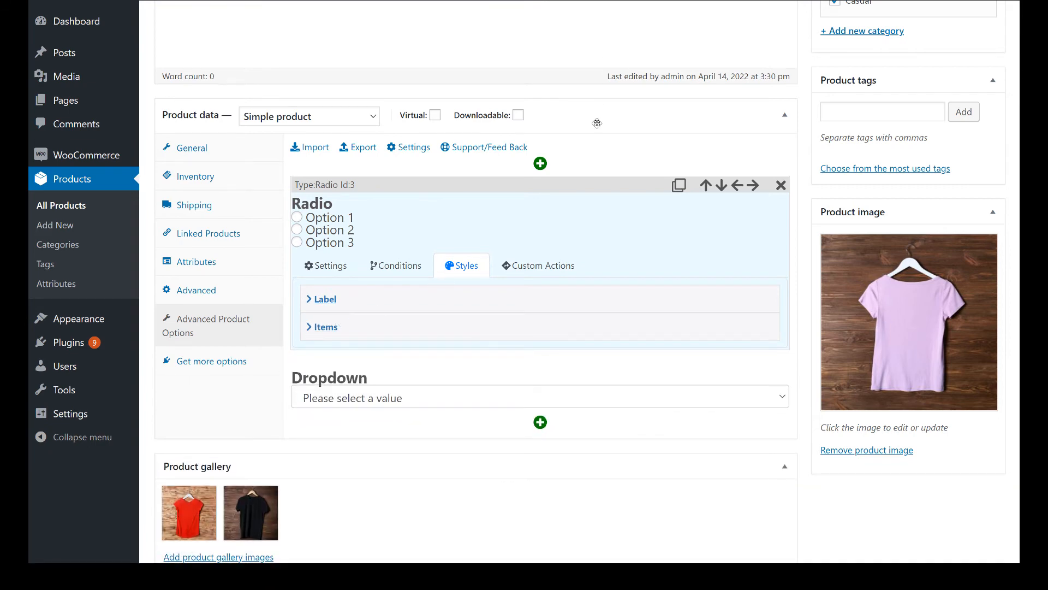
{"action": "left_click", "coordinate": [537, 265]}
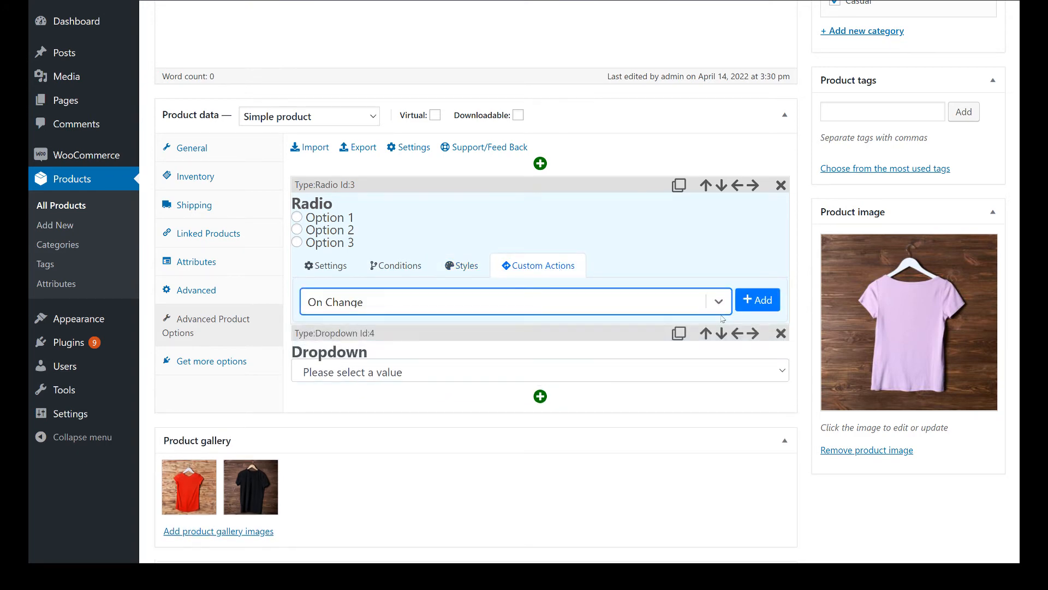
- Add an On Change custom action to the Radio field and scroll down
{"action": "left_click", "coordinate": [758, 300]}
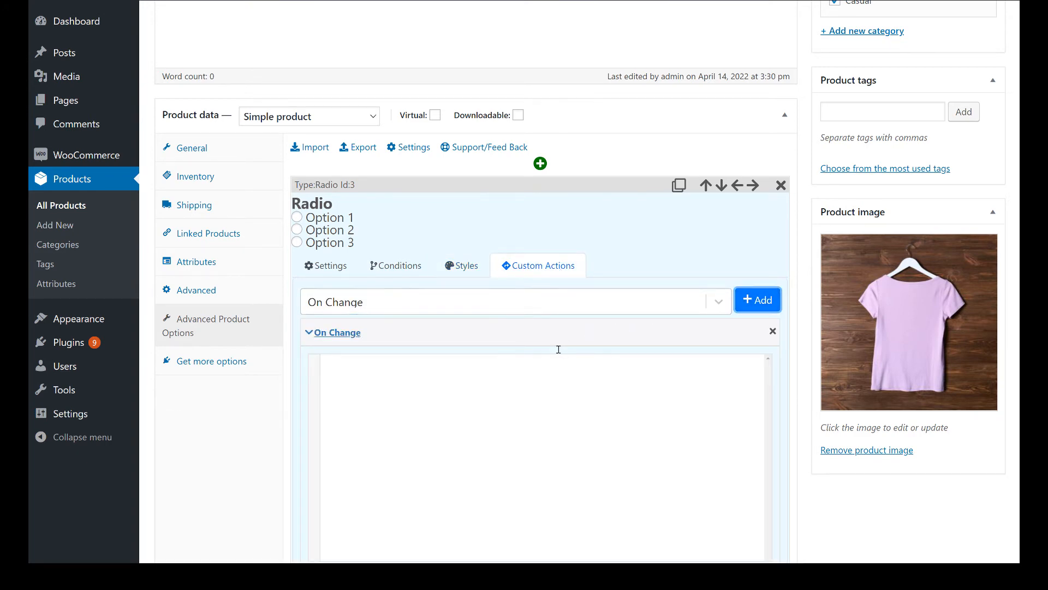
{"action": "scroll", "scroll_direction": "down", "scroll_amount": 3}
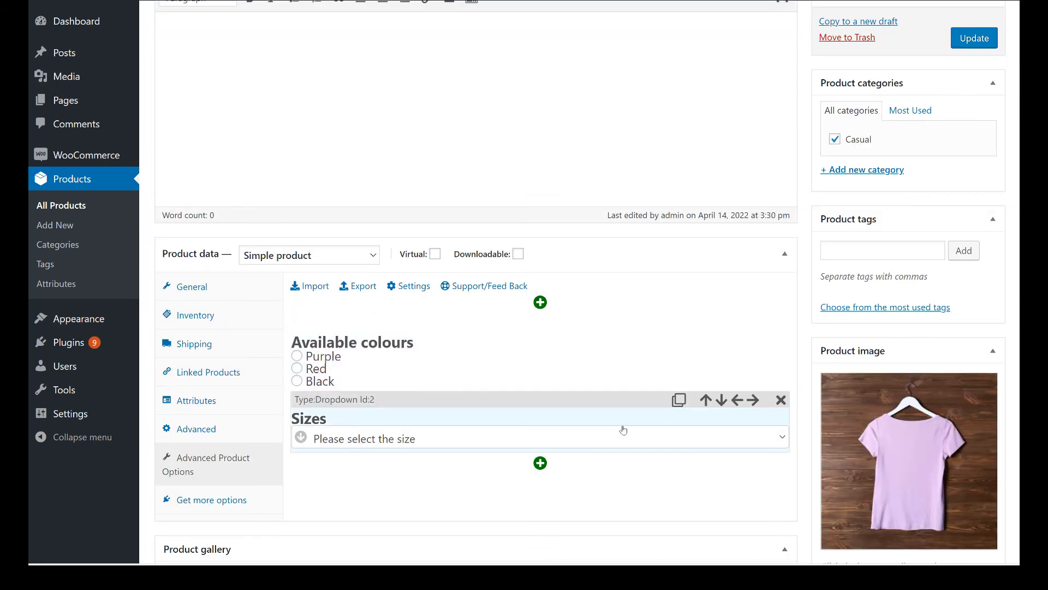
{"action": "mouse_move", "coordinate": [974, 38]}
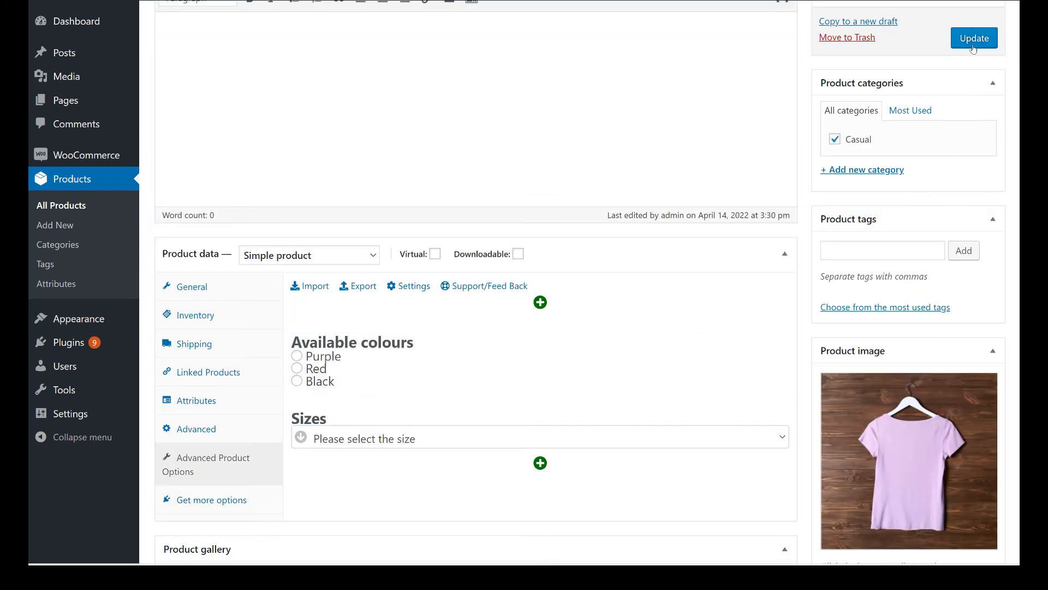
- Update the T-Shirt product to save the Available colours radio and Sizes dropdown
{"action": "left_click", "coordinate": [974, 38]}
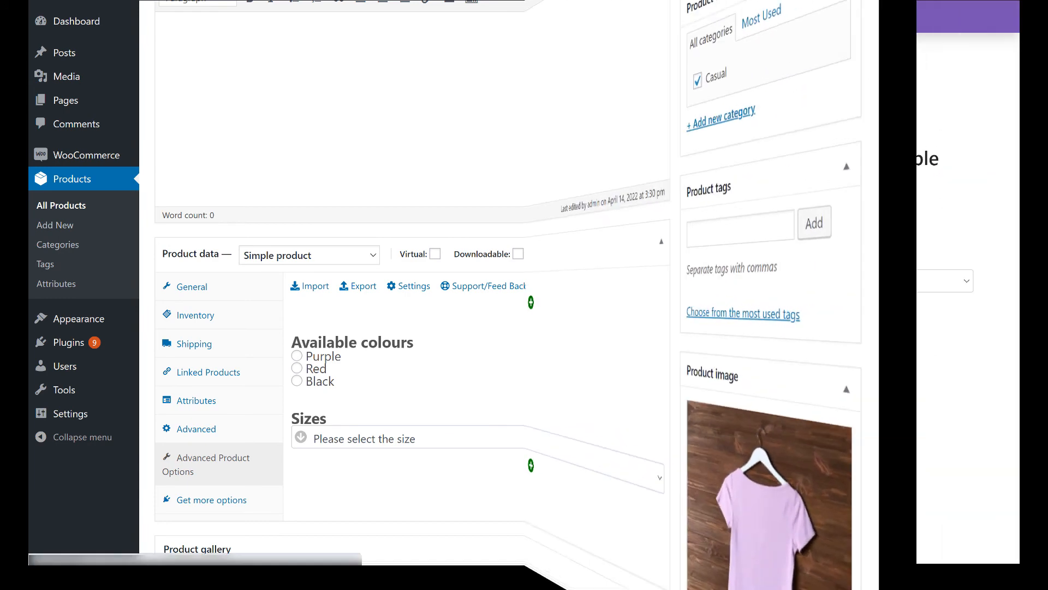